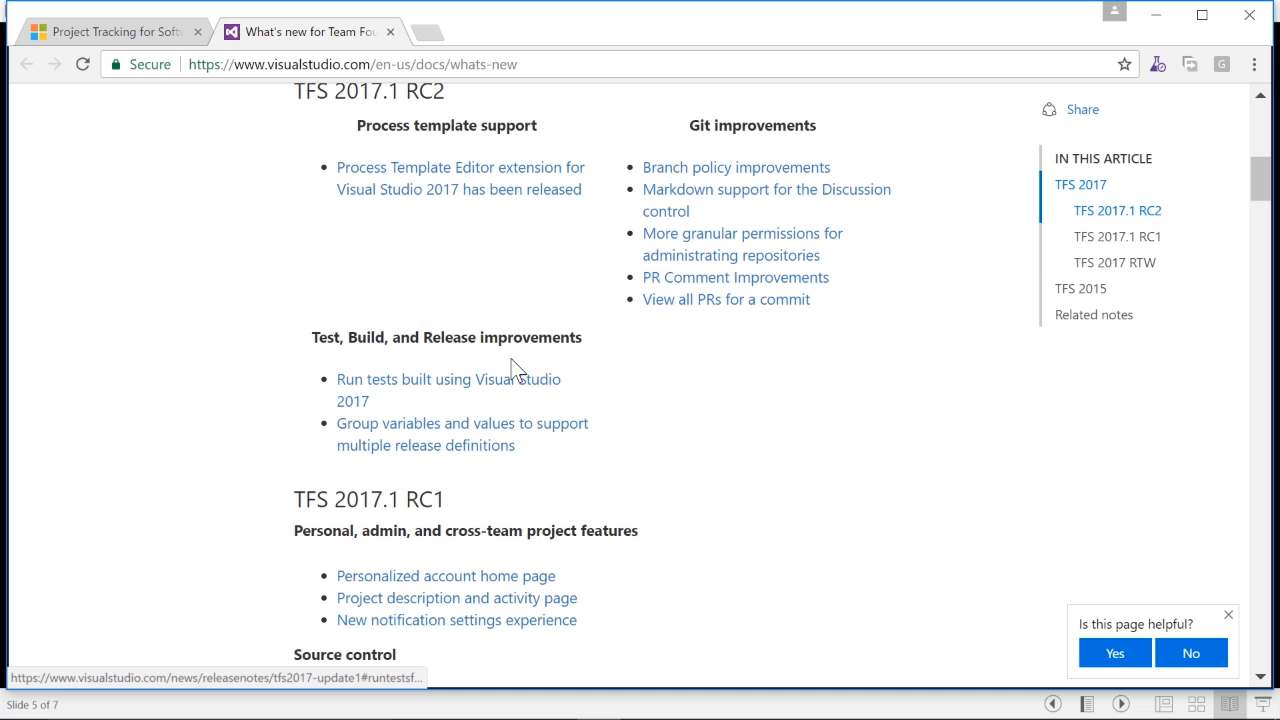
- Scroll down and open the PacktAgile Team's Iteration 1 sprint backlog under Current
{"action": "scroll", "scroll_direction": "down", "scroll_amount": 3}
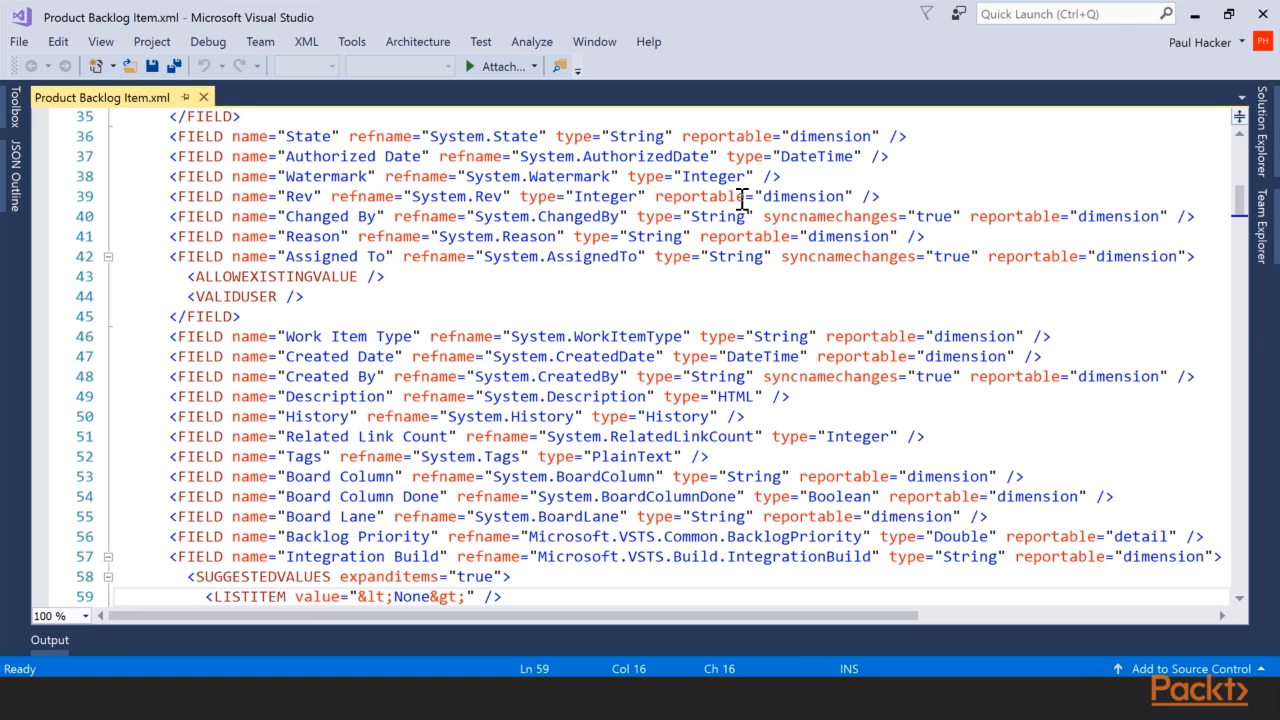
{"action": "scroll", "scroll_direction": "down", "scroll_amount": 3}
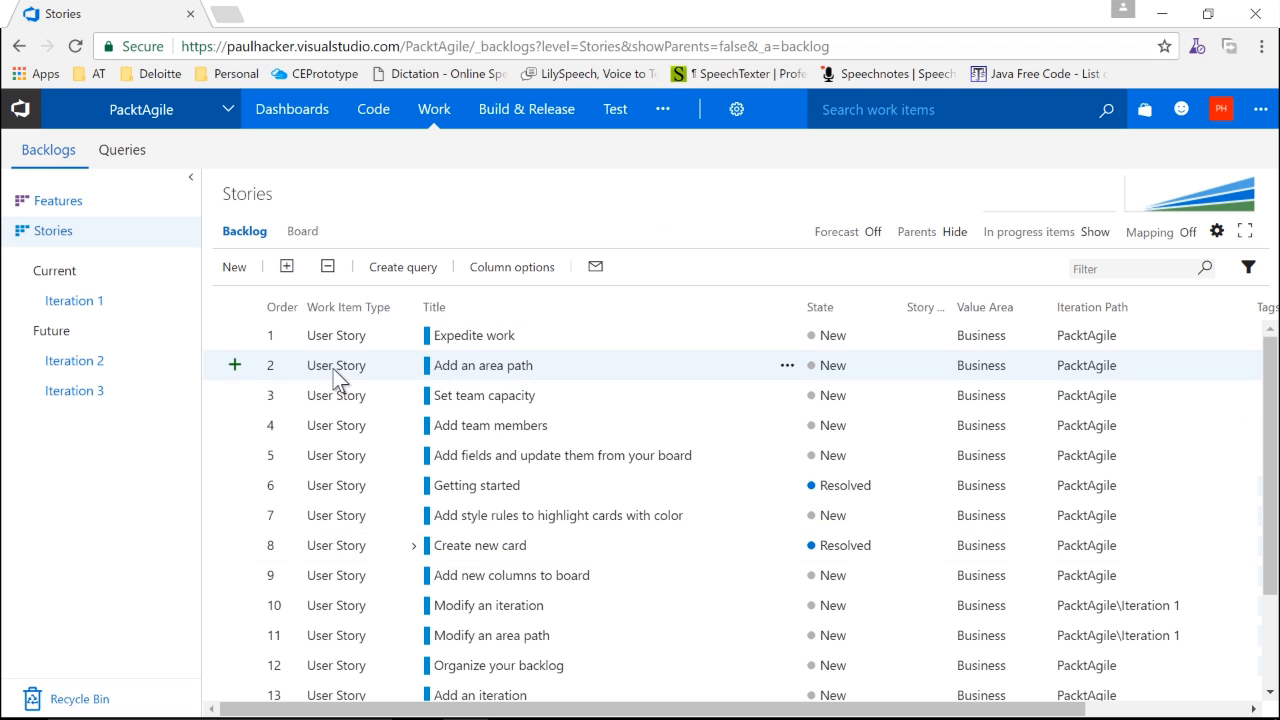
{"action": "left_click", "coordinate": [74, 300]}
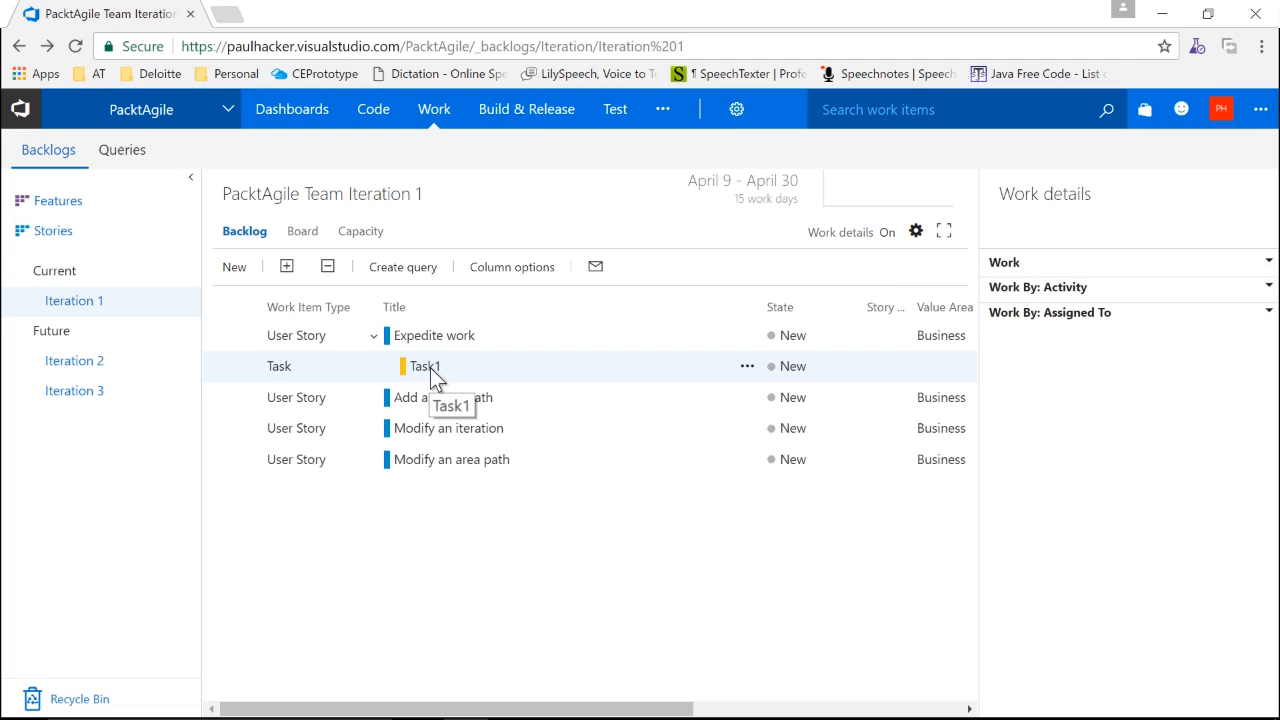